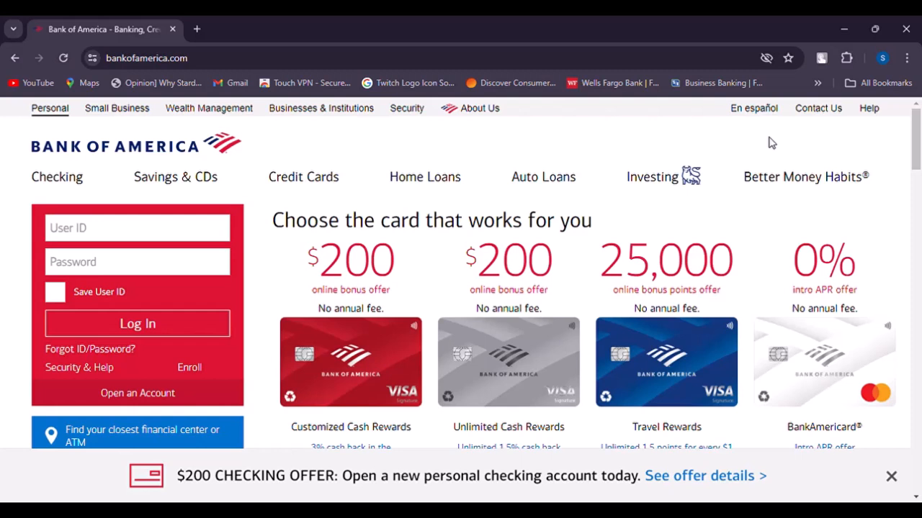
pyautogui.moveTo(152, 118)
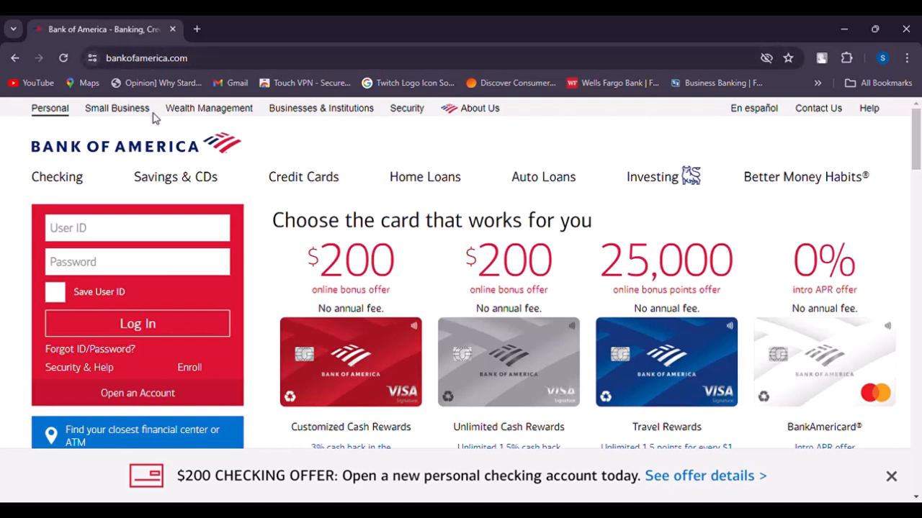
pyautogui.moveTo(199, 308)
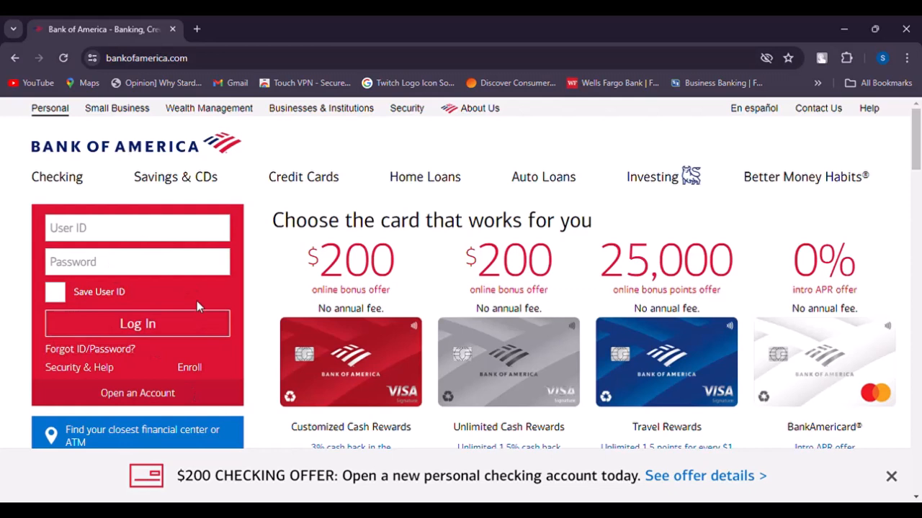
# Reach the Forgot User ID & Password recovery page via the 'Forgot ID/Password?' link.
pyautogui.click(136, 262)
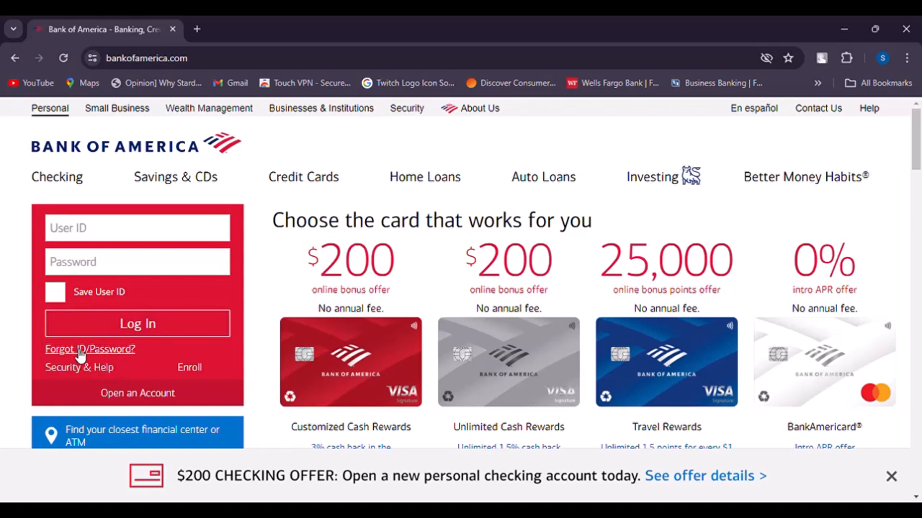
pyautogui.click(89, 350)
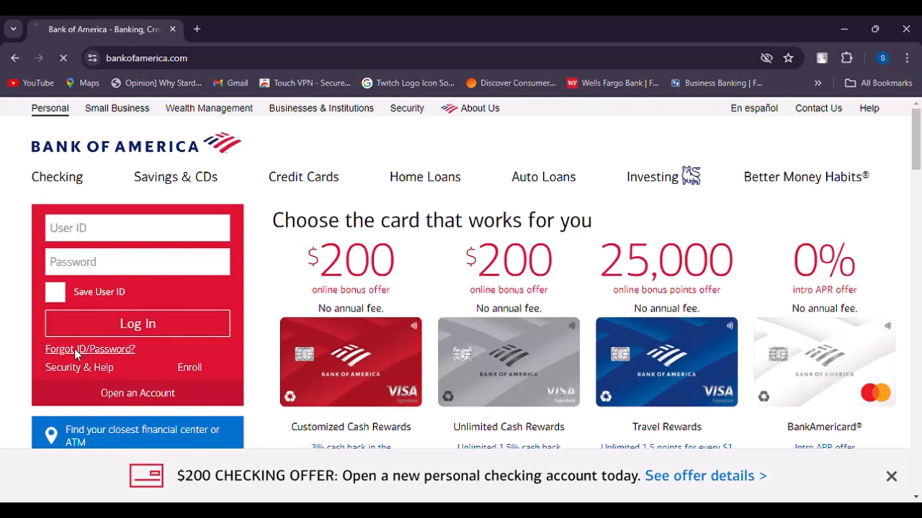
pyautogui.click(89, 350)
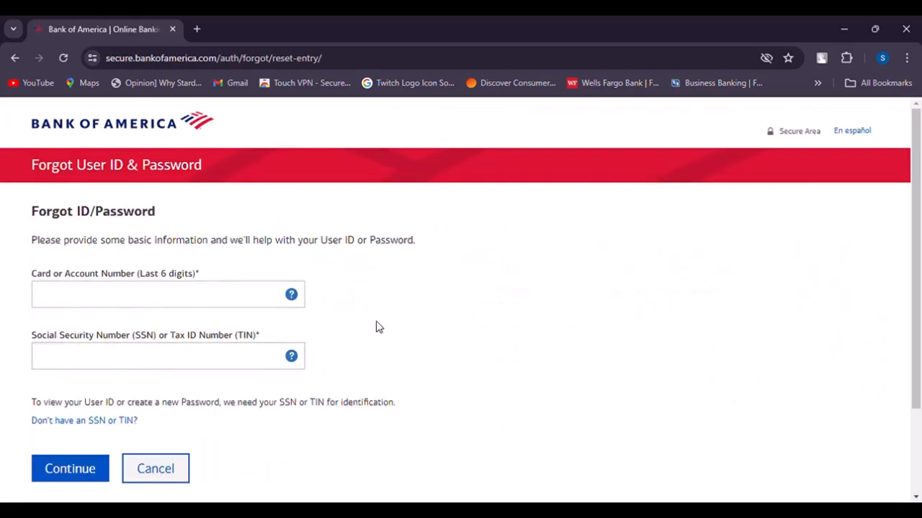
pyautogui.click(144, 294)
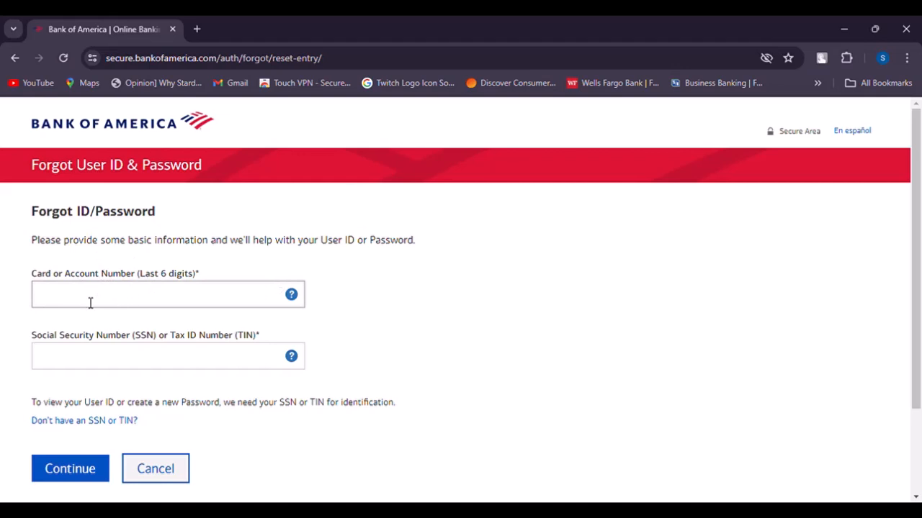
pyautogui.scroll(-3)
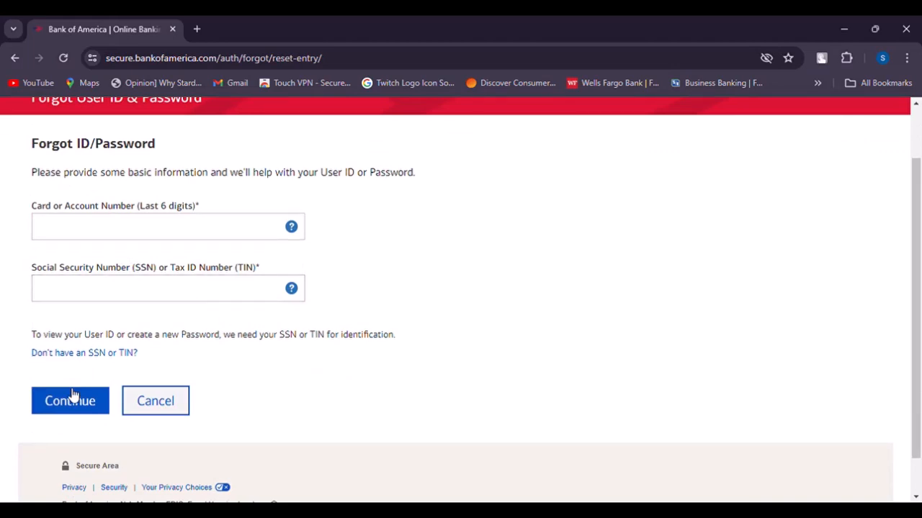
pyautogui.moveTo(610, 314)
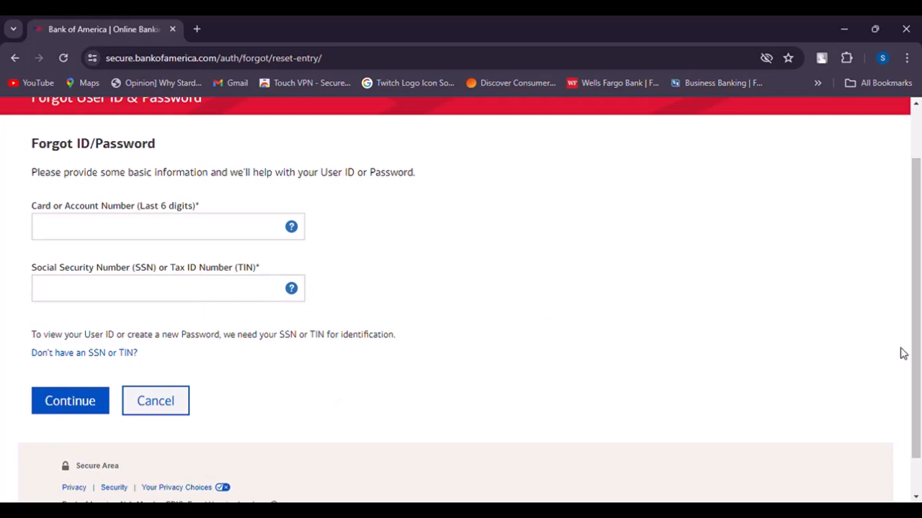
pyautogui.moveTo(453, 334)
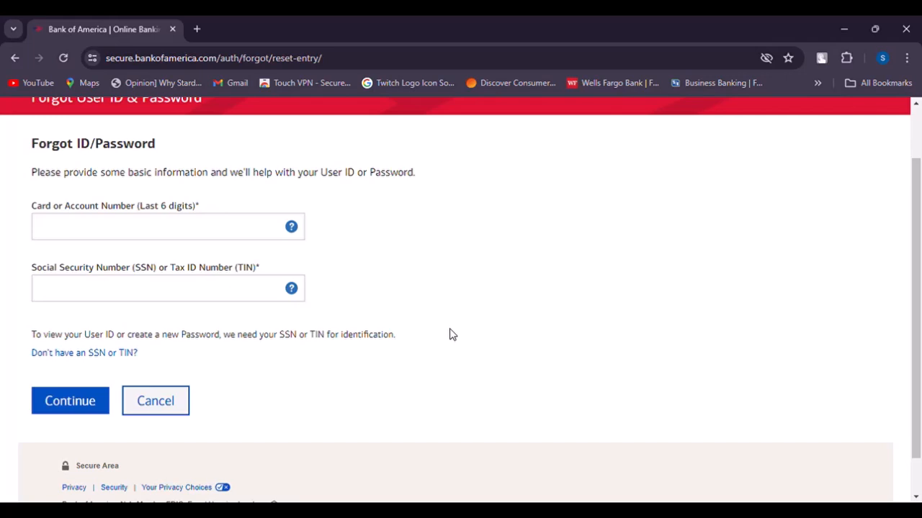
pyautogui.moveTo(463, 314)
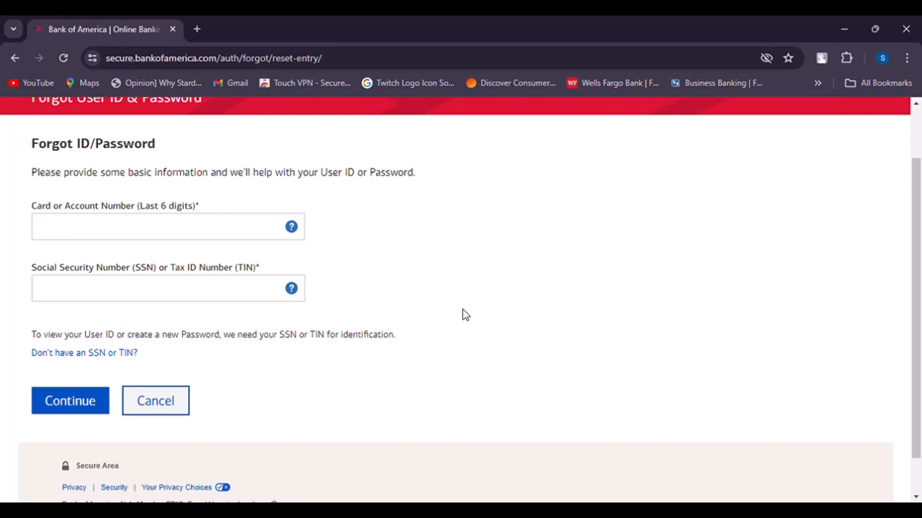